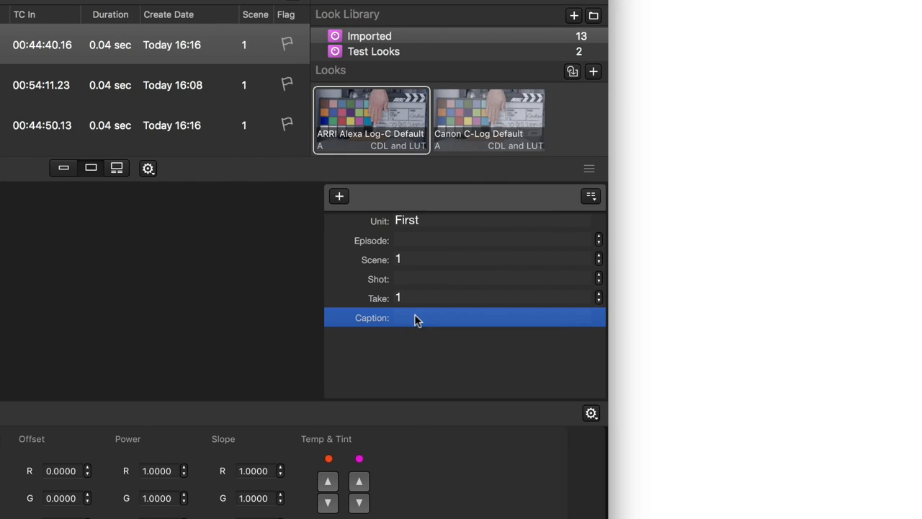
Step: Add camera B's current frame as clip B001C001 captioned 'Lab Tests' to the shot library
type("Lab Tests")
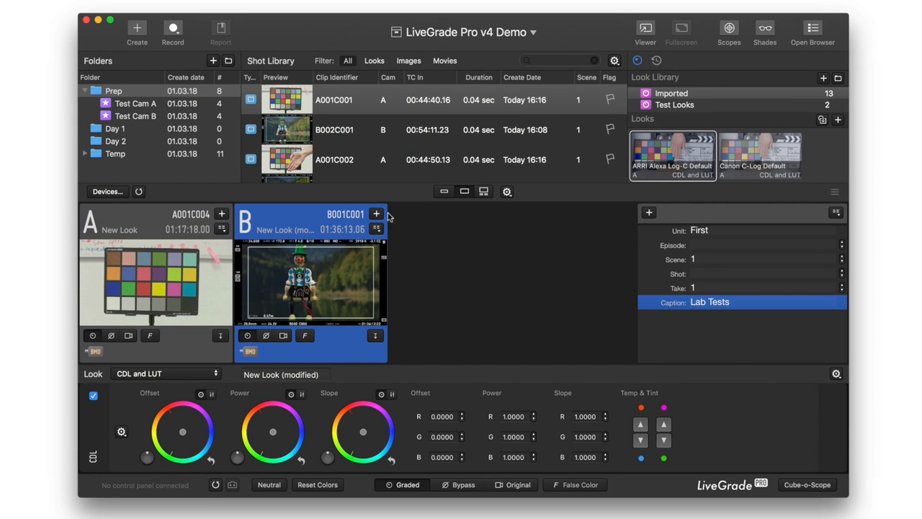
left_click(375, 213)
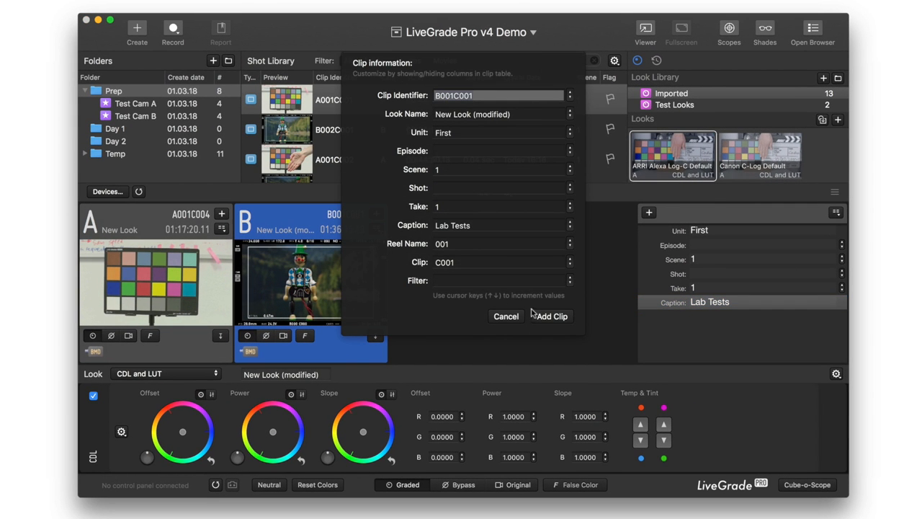
left_click(550, 315)
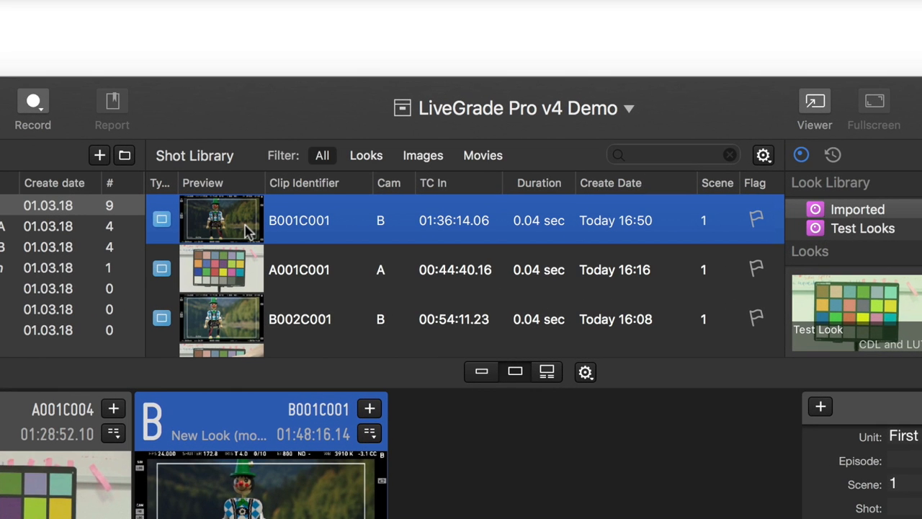
scroll("down", 3)
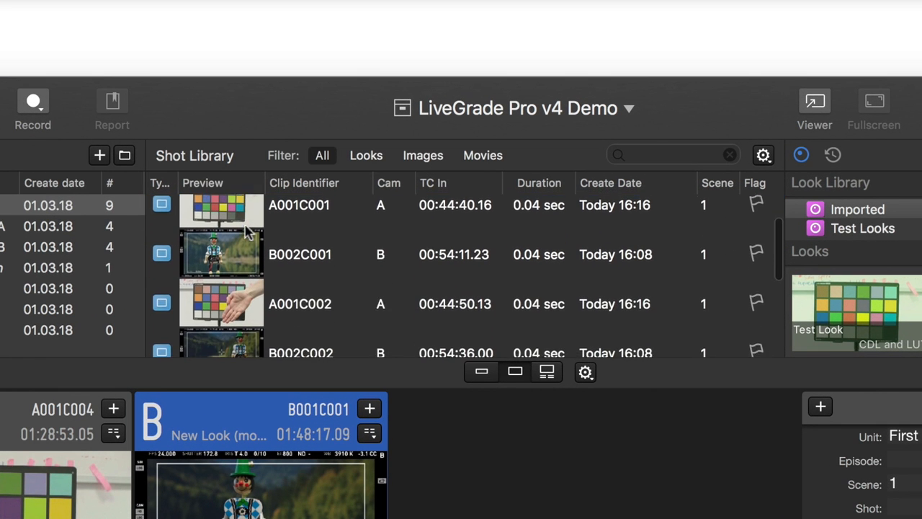
scroll("down", 3)
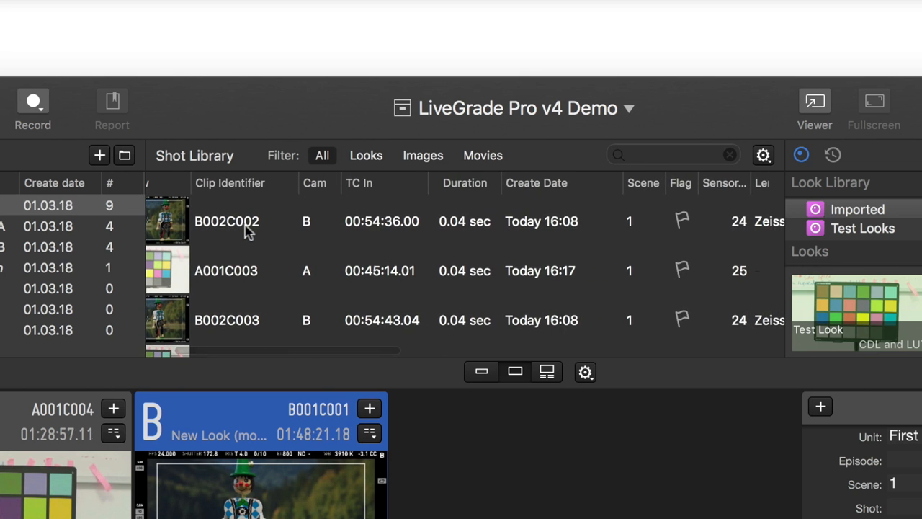
scroll("right", 3)
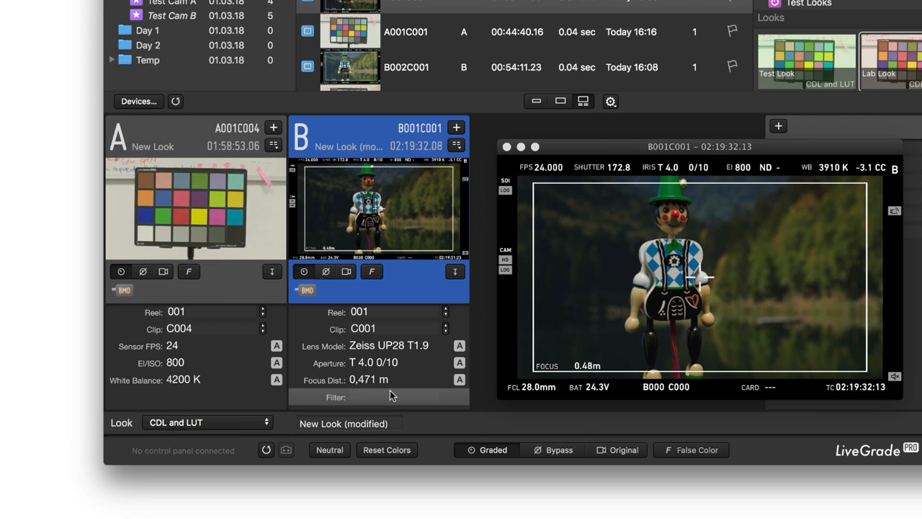
Step: Record a 'Polarized' filter on camera B's clip and show the waveform and vectorscope scopes
type("Pola")
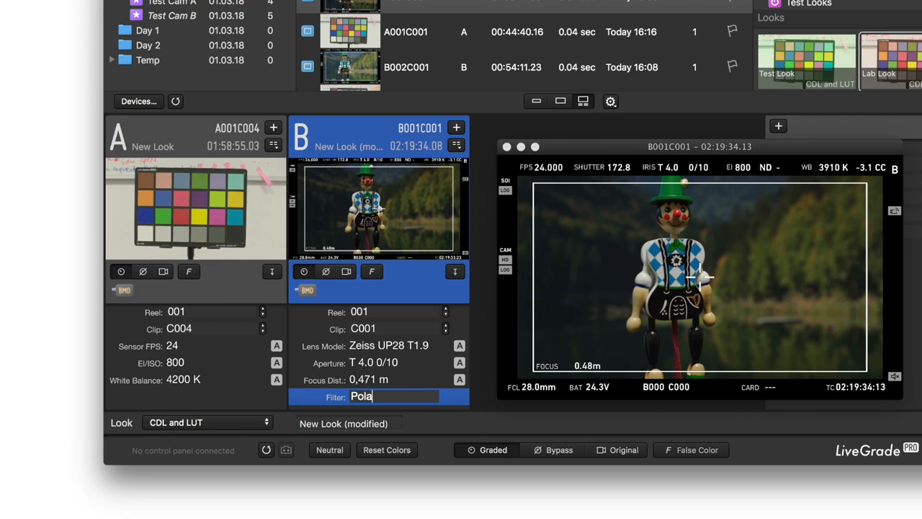
type("rized")
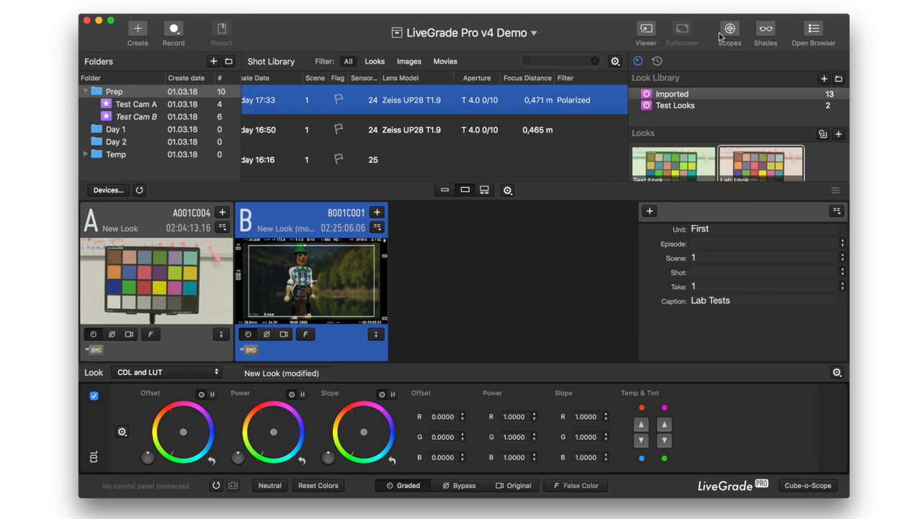
left_click(729, 32)
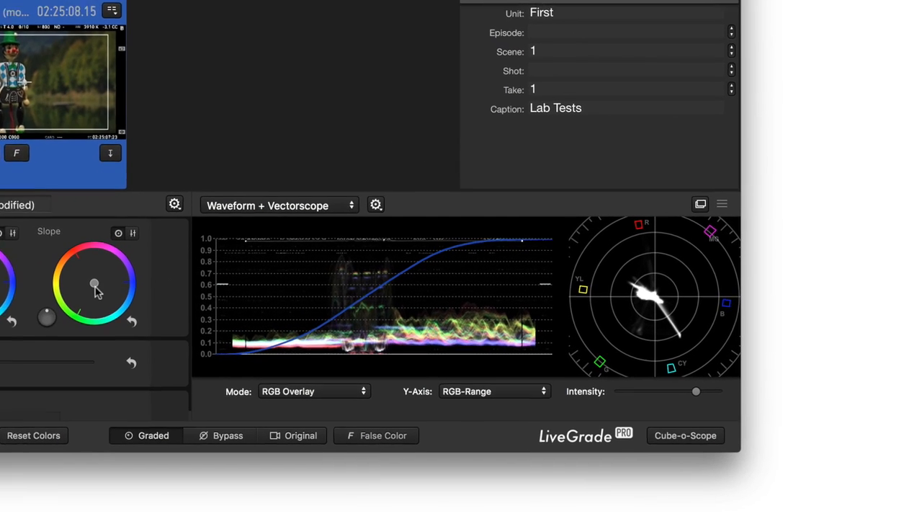